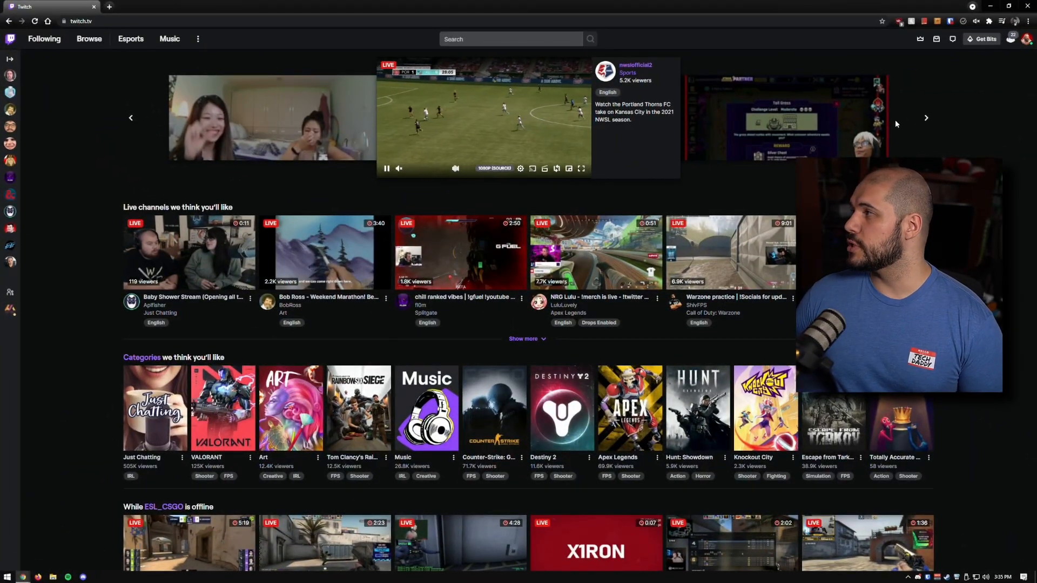
# - Go from the avatar menu to the Creator Dashboard's Stream Manager page
pyautogui.click(1027, 38)
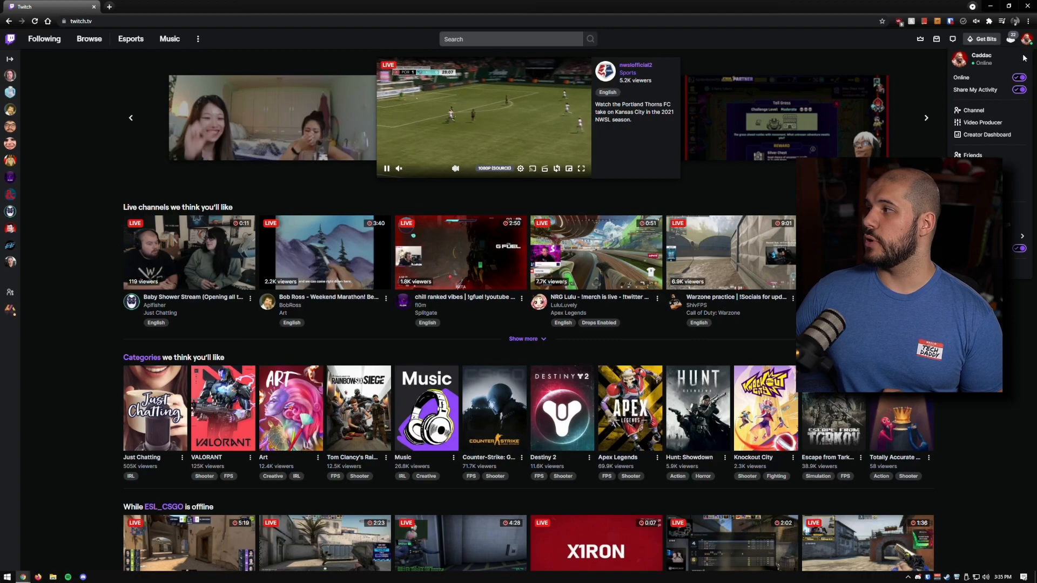
pyautogui.click(986, 135)
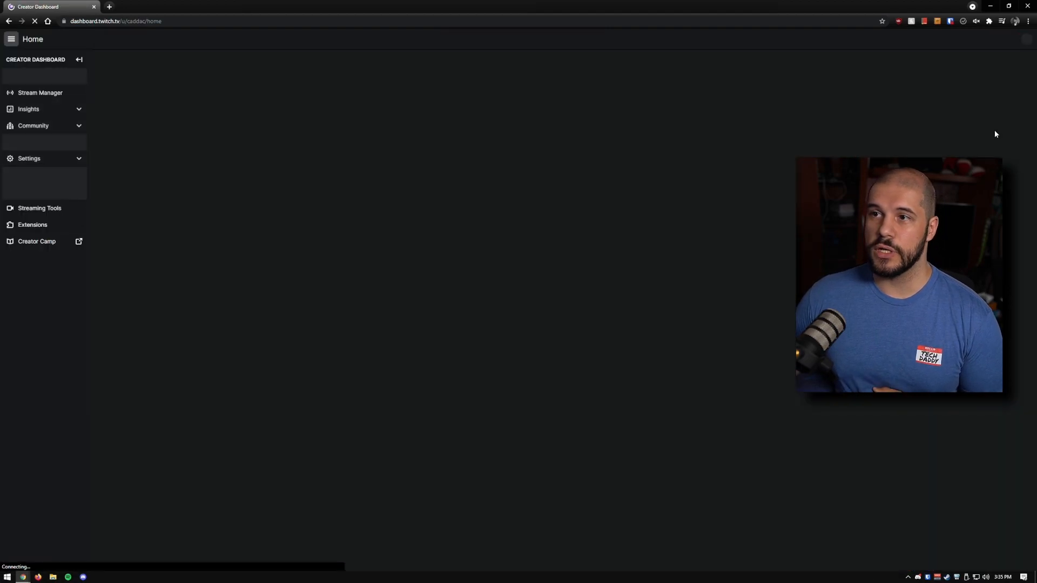
pyautogui.click(40, 92)
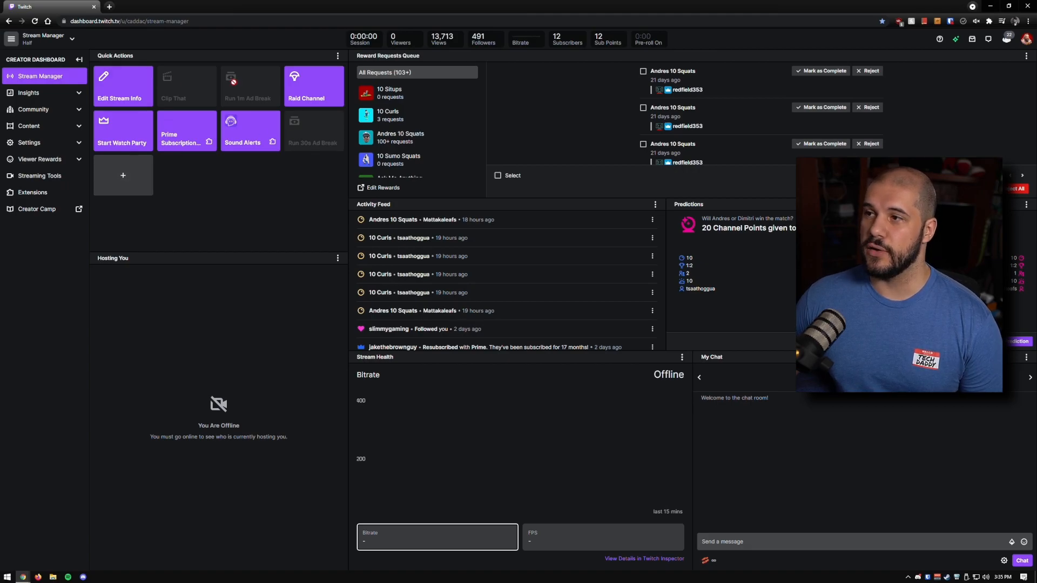
# - Add the 'Manage your poll' quick action to the Stream Manager
pyautogui.click(123, 175)
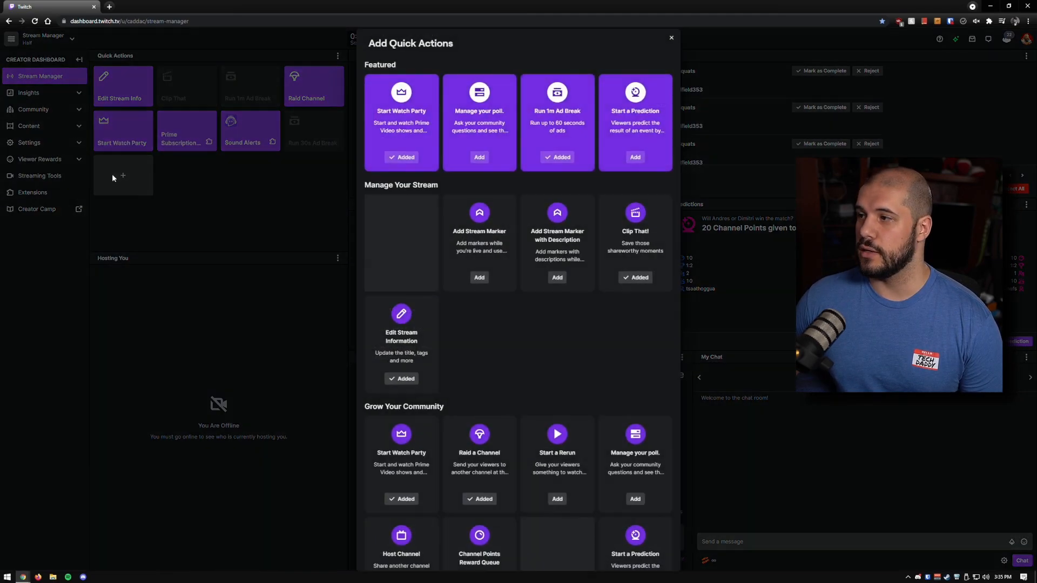
pyautogui.scroll(-3)
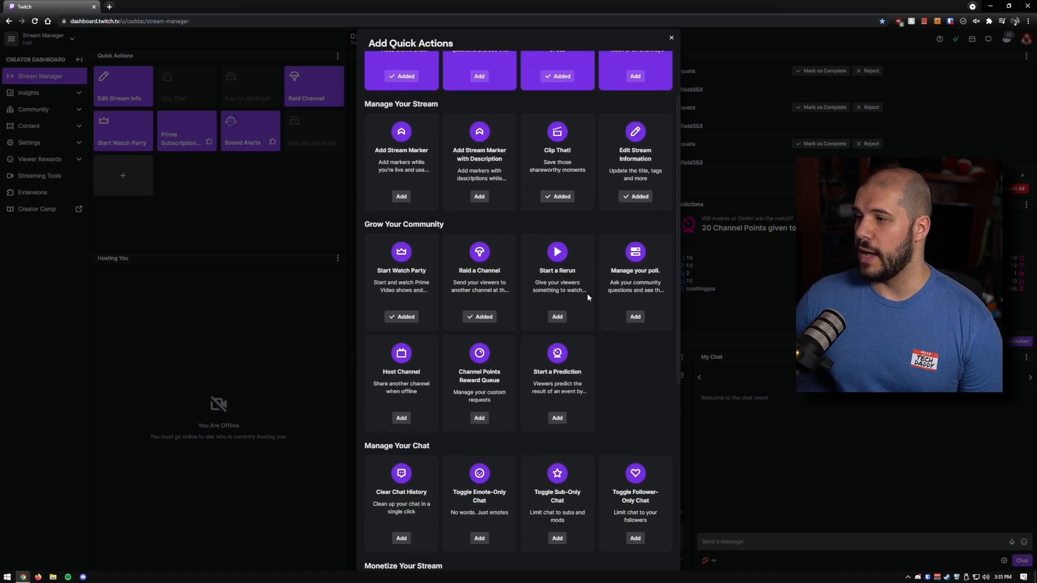
pyautogui.click(634, 316)
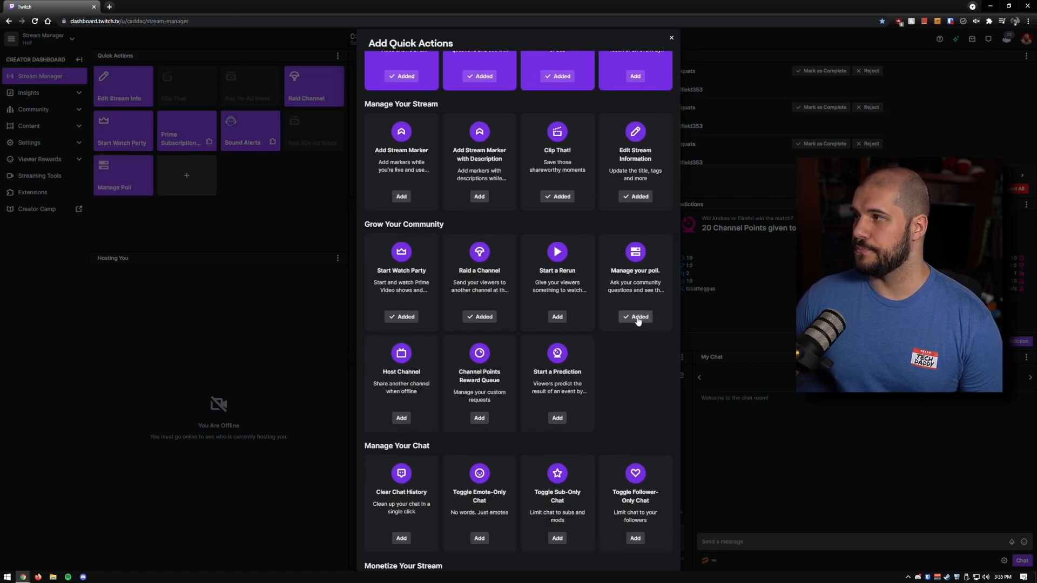
pyautogui.click(671, 38)
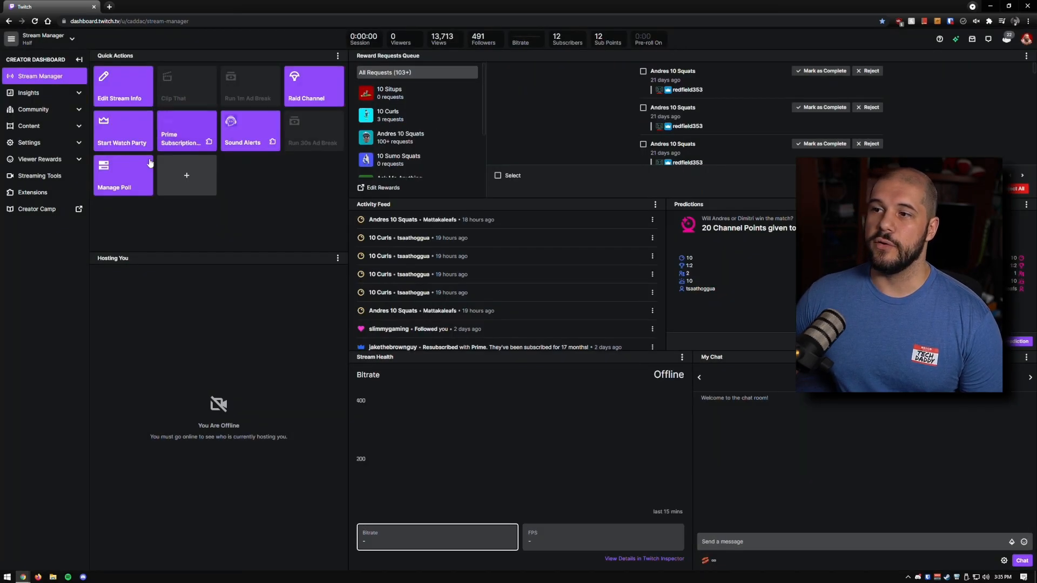
# - Review the ended poll's results, Battlefield vote breakdown and channel points contributors
pyautogui.click(113, 175)
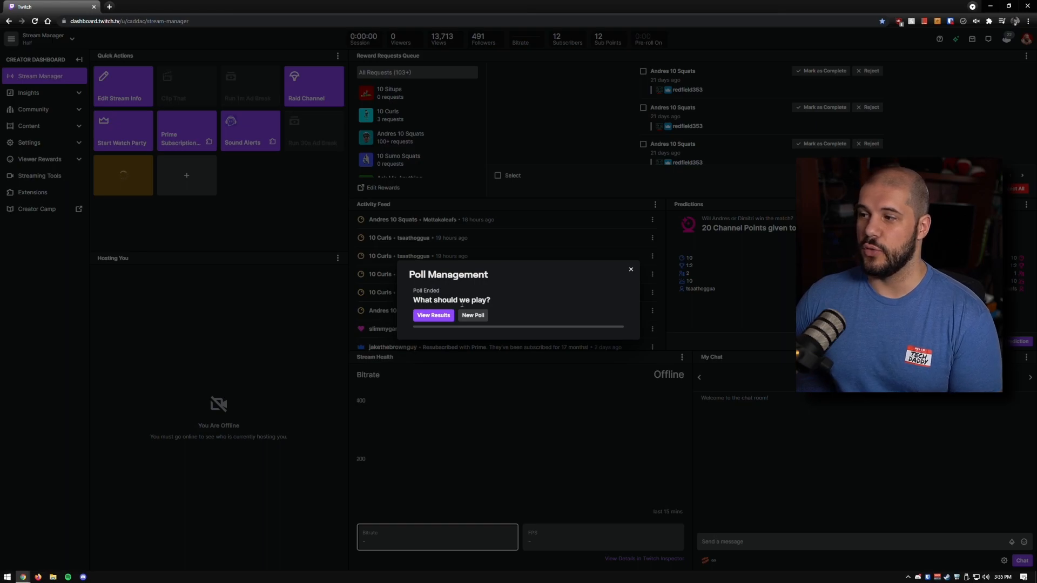
pyautogui.click(433, 316)
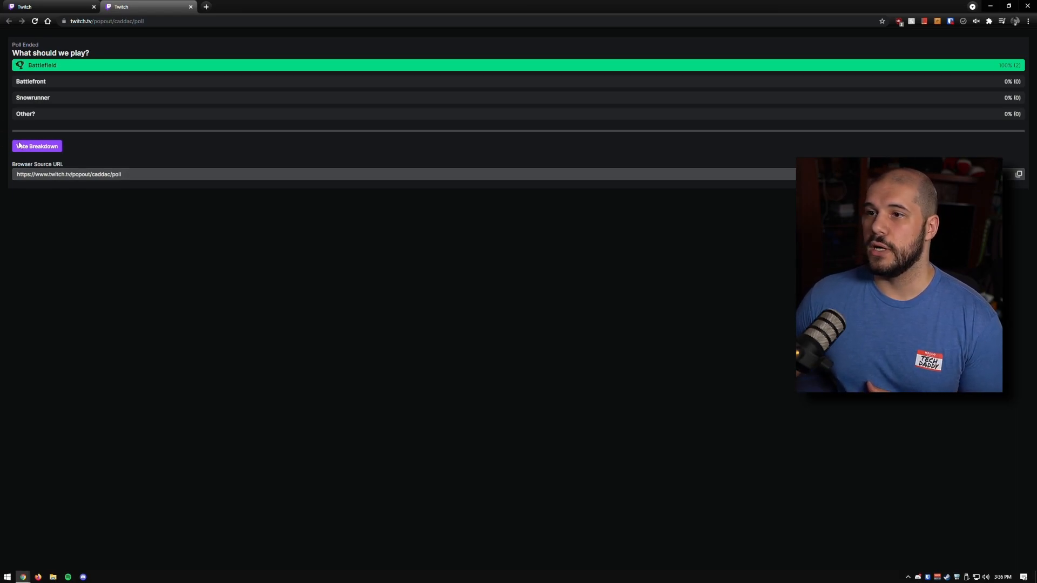
pyautogui.click(37, 147)
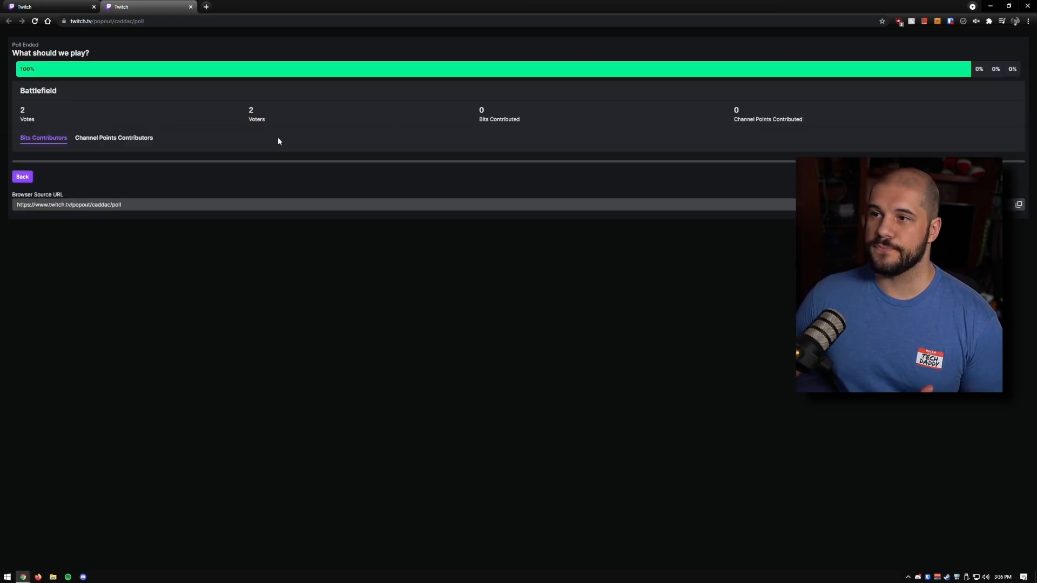
pyautogui.click(114, 137)
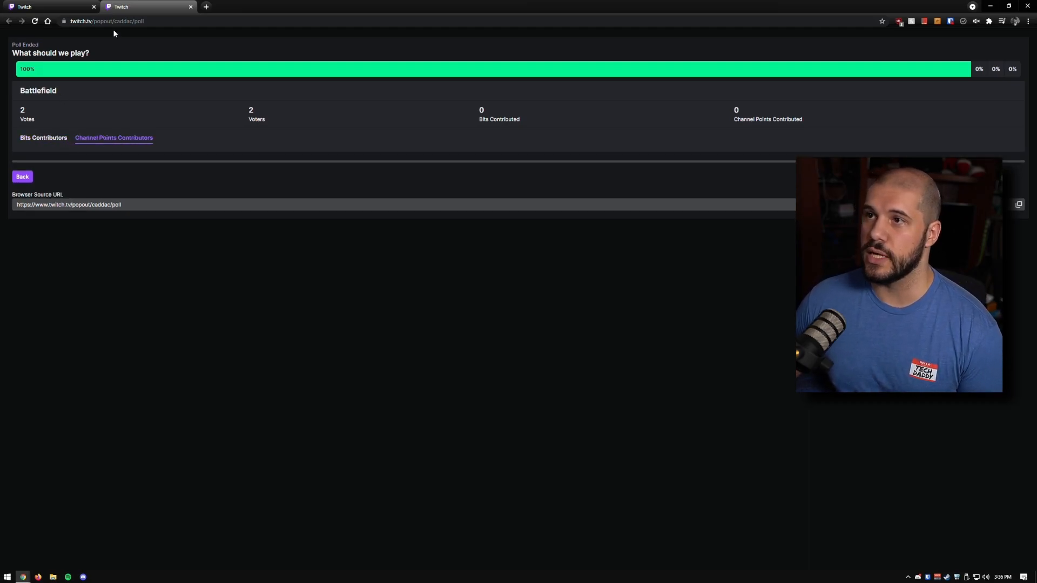
pyautogui.click(50, 7)
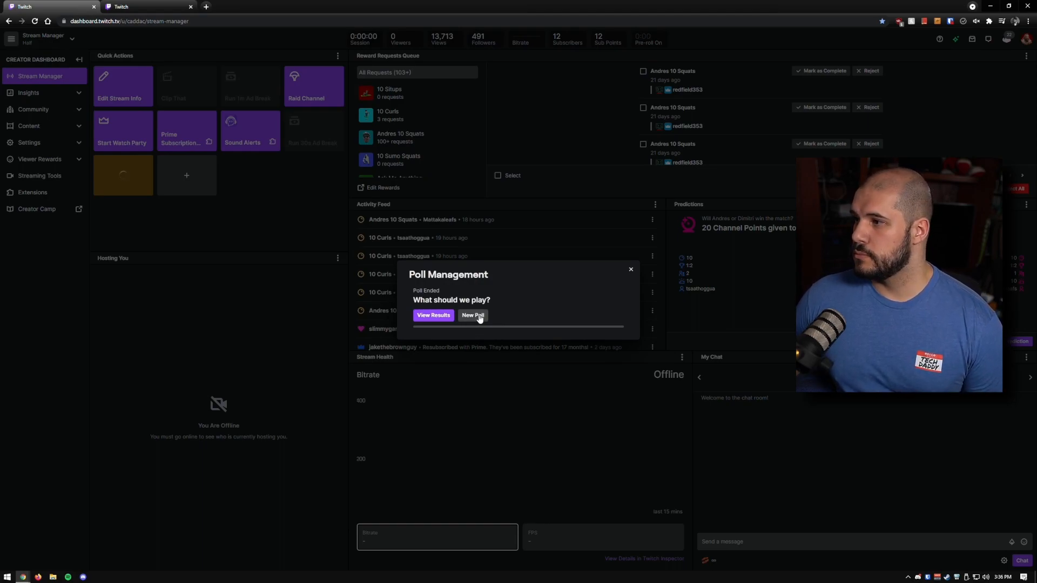
# - Create a poll with responses Twitch, Computers, Games, Hardware, Dance Video, lasting 10 minutes
pyautogui.click(472, 315)
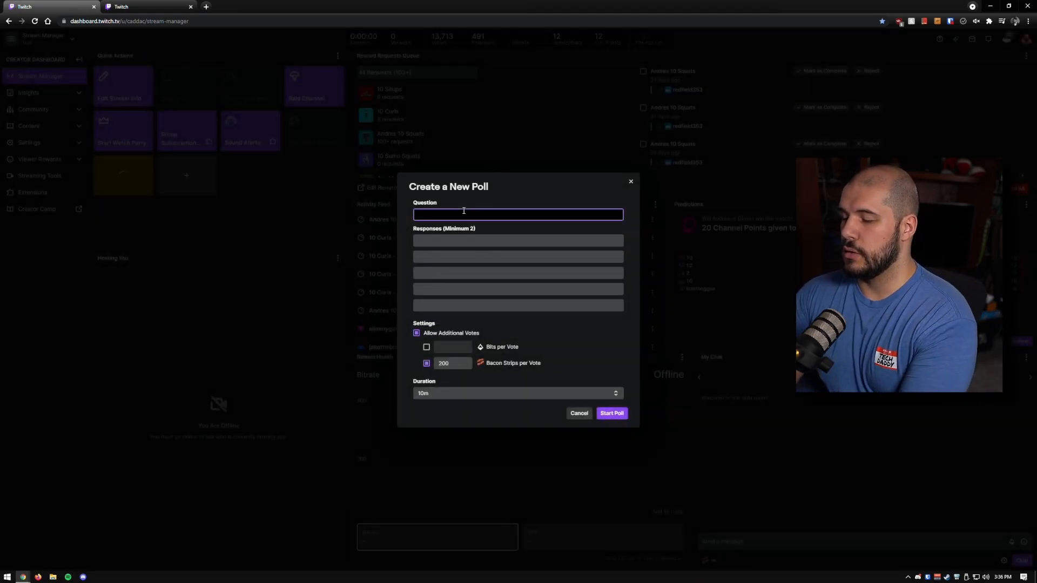
pyautogui.write('What should my next video focus on?')
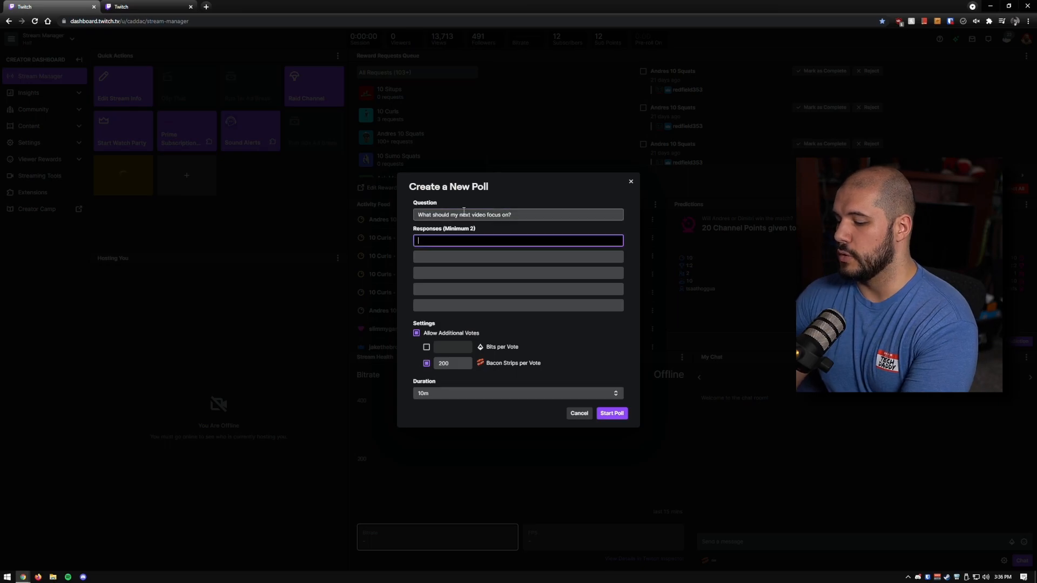
pyautogui.write('Twitch')
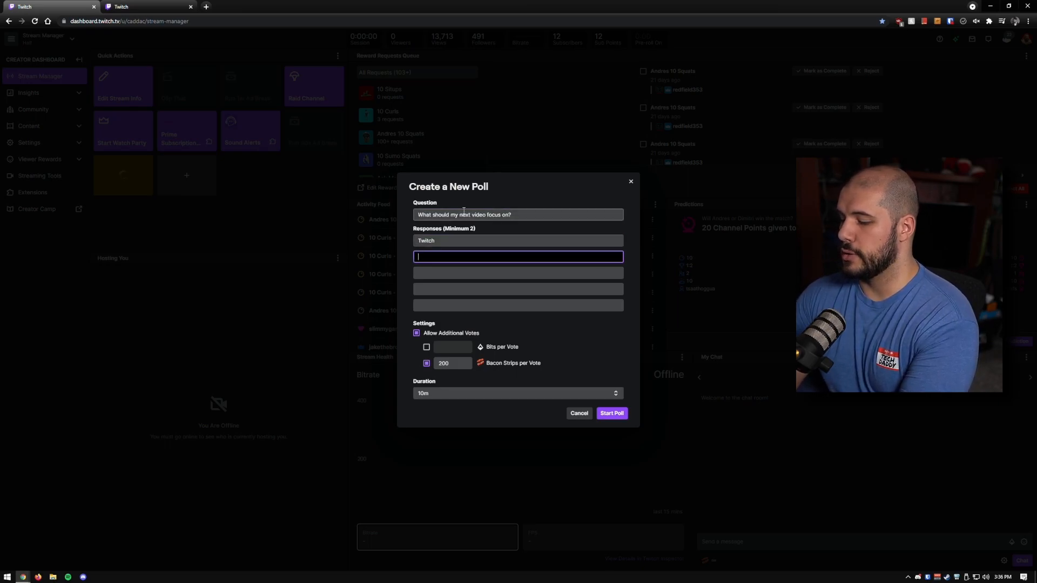
pyautogui.write('Computers')
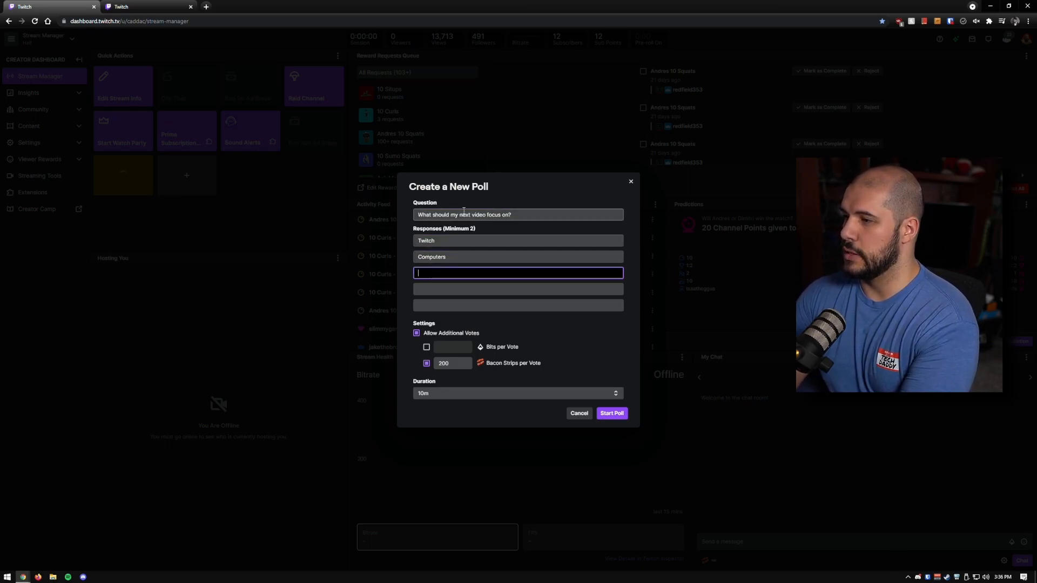
pyautogui.write('Games')
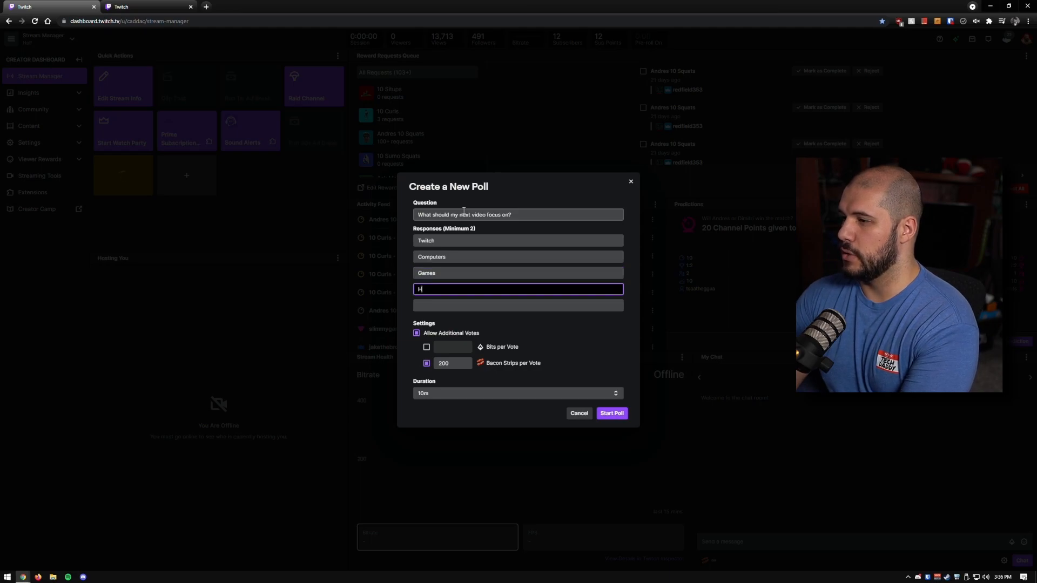
pyautogui.write('ardware')
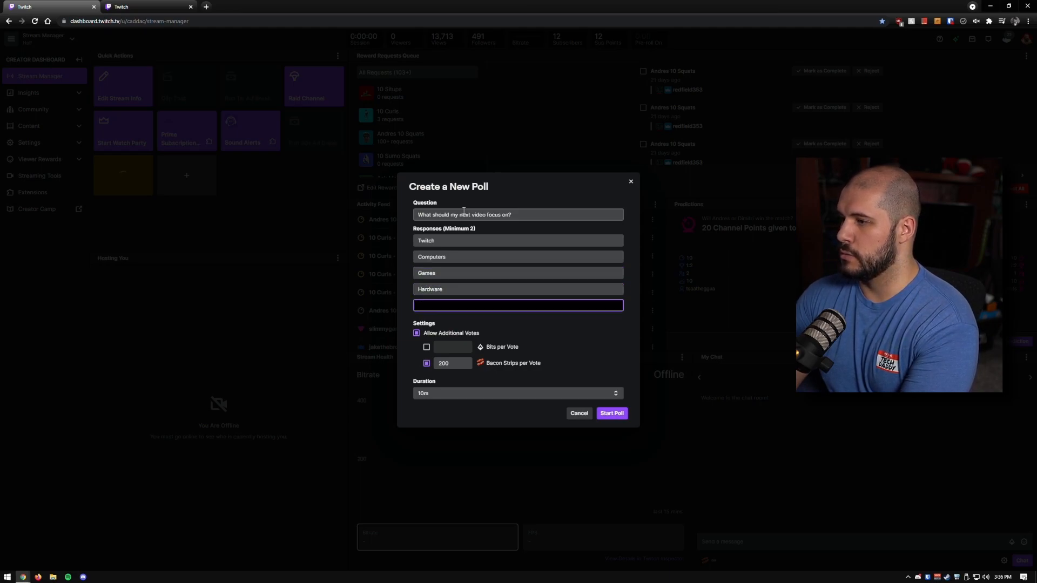
pyautogui.write('Dance Video')
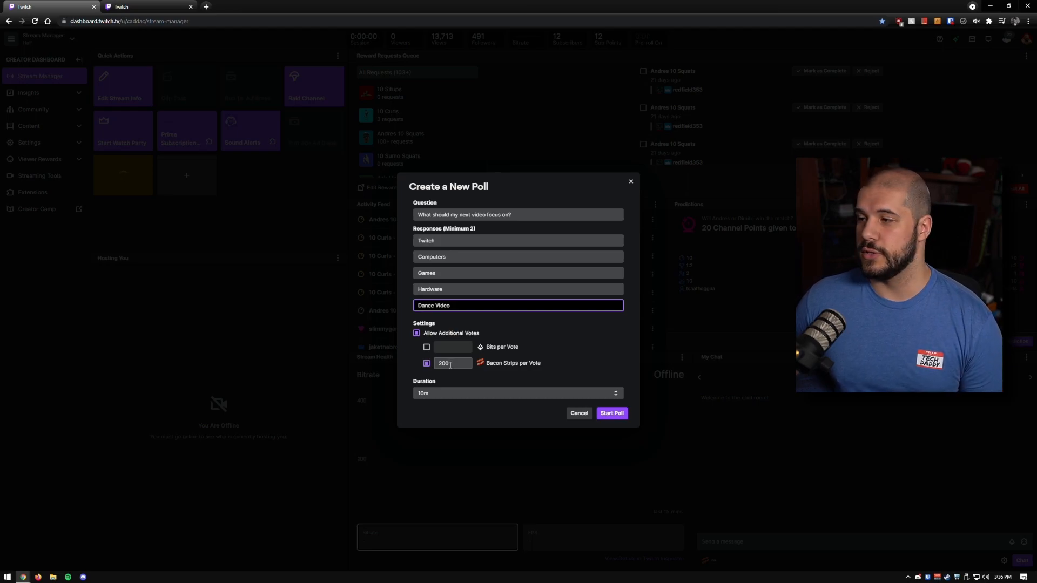
pyautogui.click(515, 392)
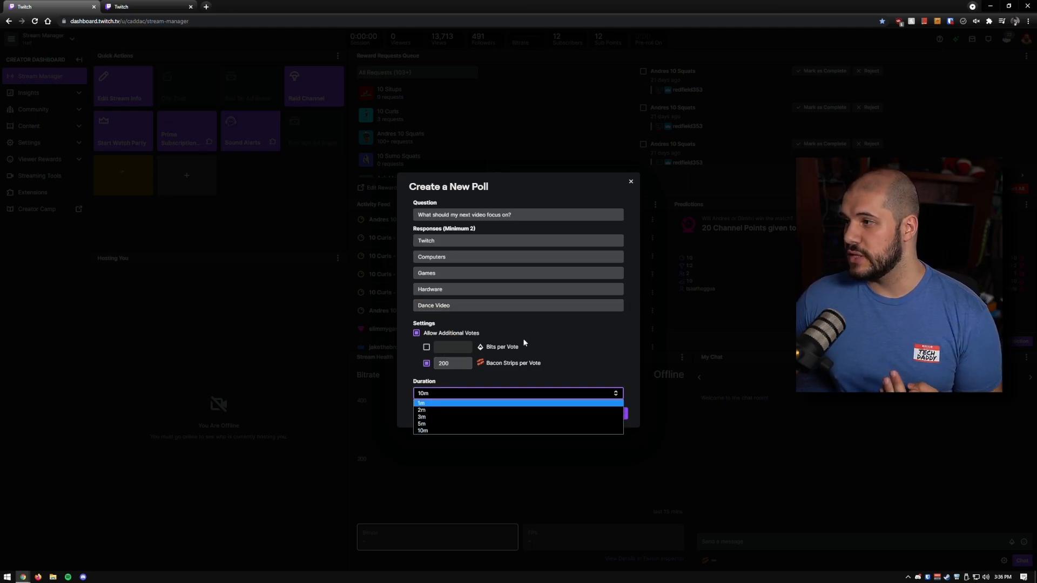
pyautogui.click(424, 430)
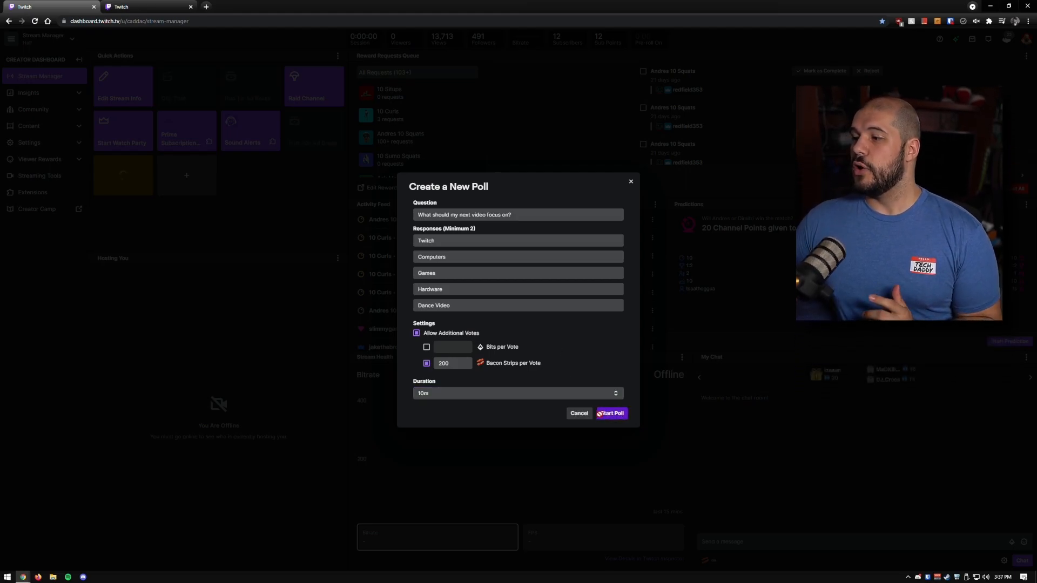
# - Start the poll, view it in chat, then reopen poll management
pyautogui.click(611, 413)
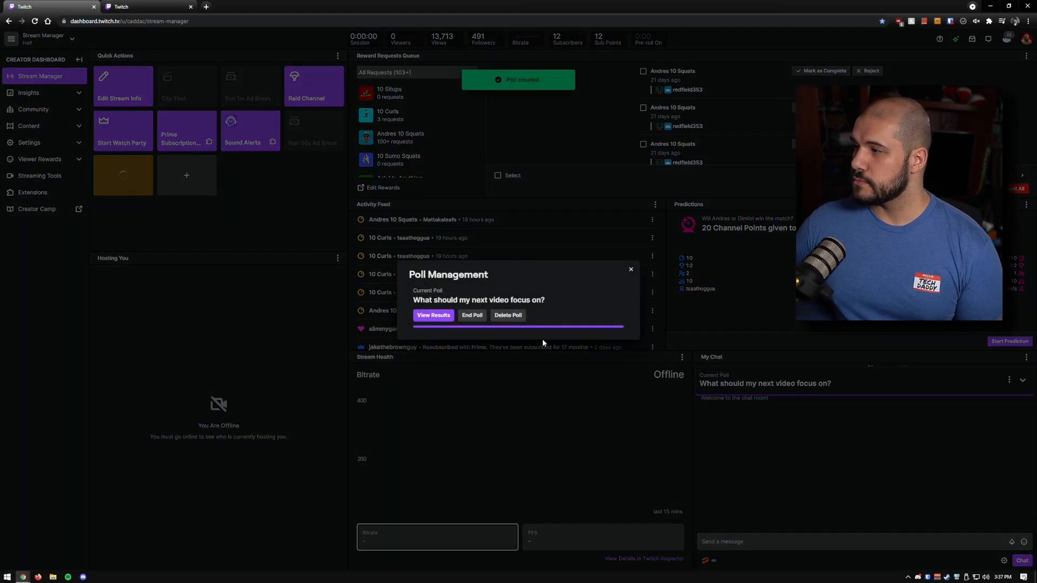
pyautogui.click(628, 270)
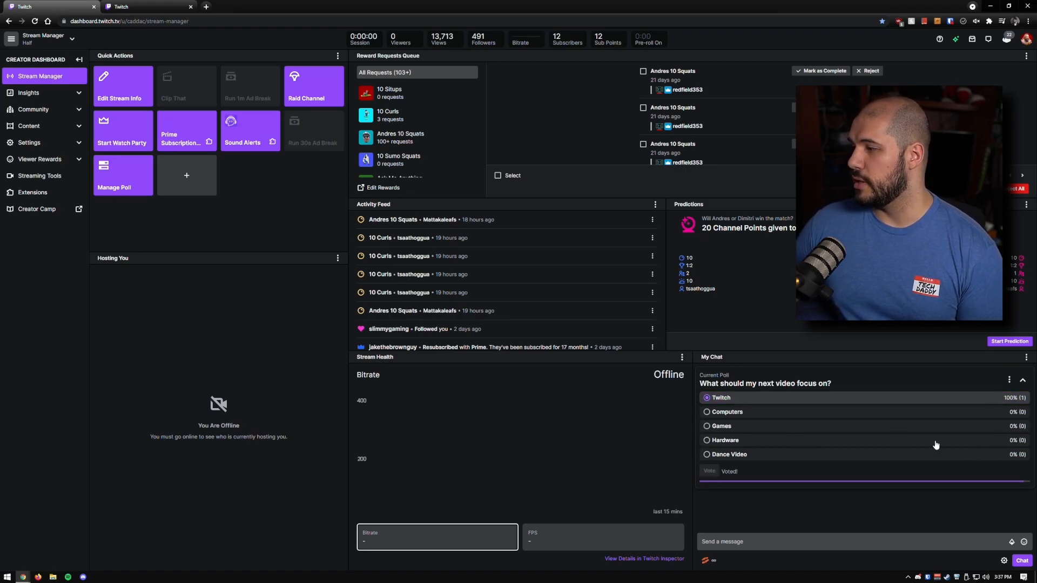
pyautogui.moveTo(904, 421)
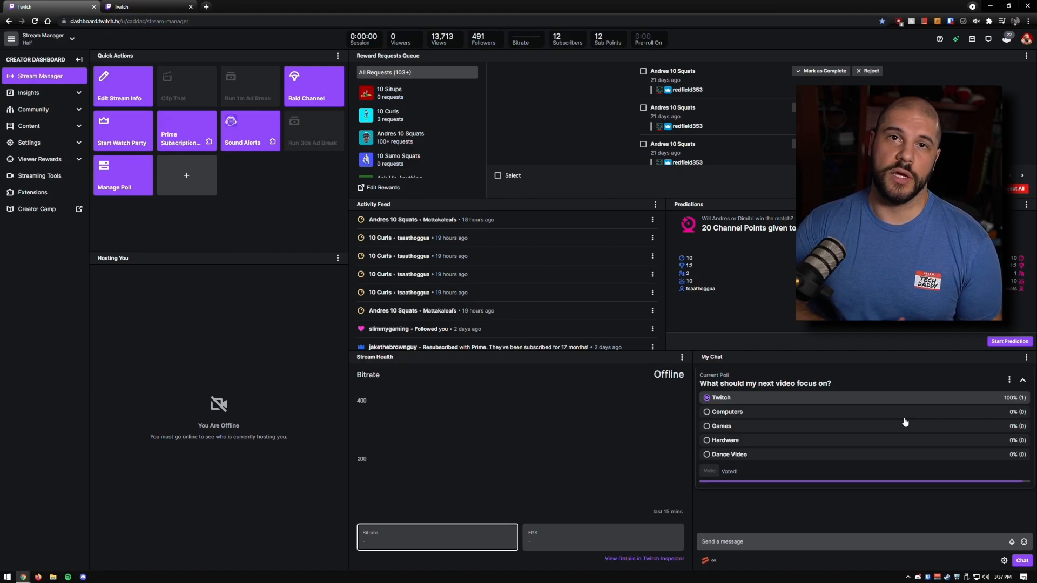
pyautogui.click(113, 187)
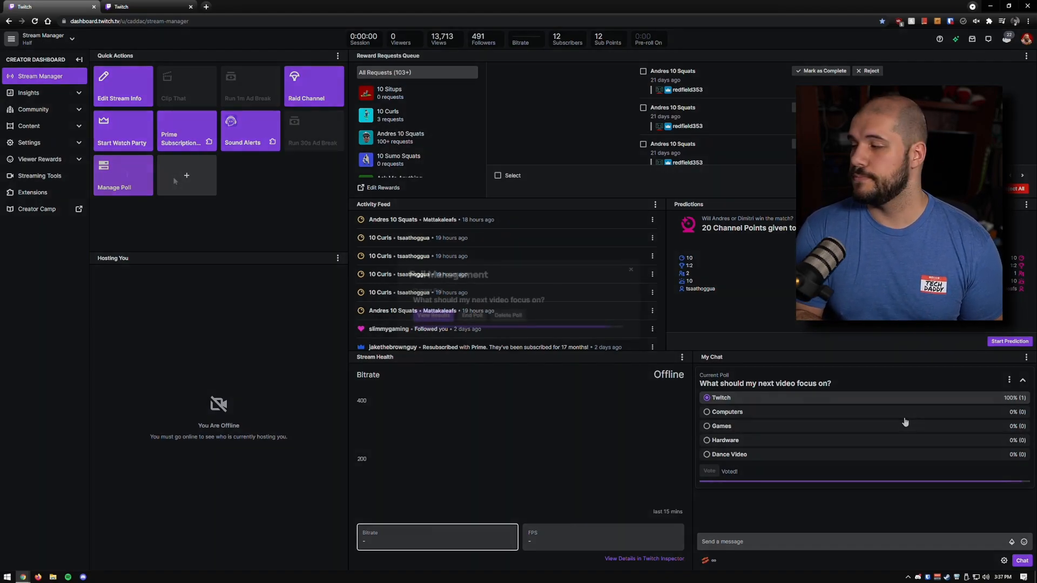
pyautogui.click(122, 174)
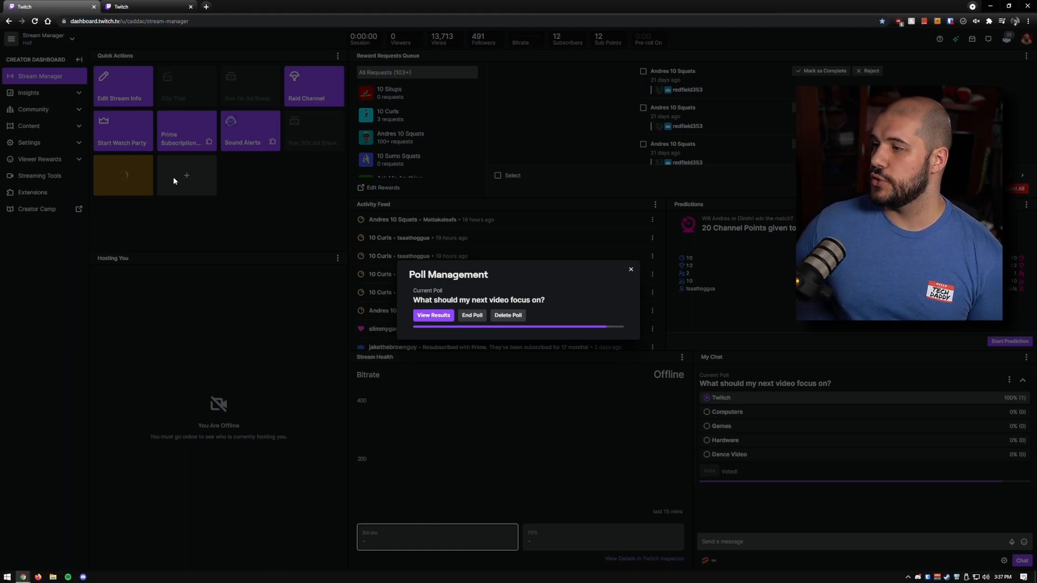
# - End the poll and enter the /poll command in the chat box
pyautogui.click(471, 315)
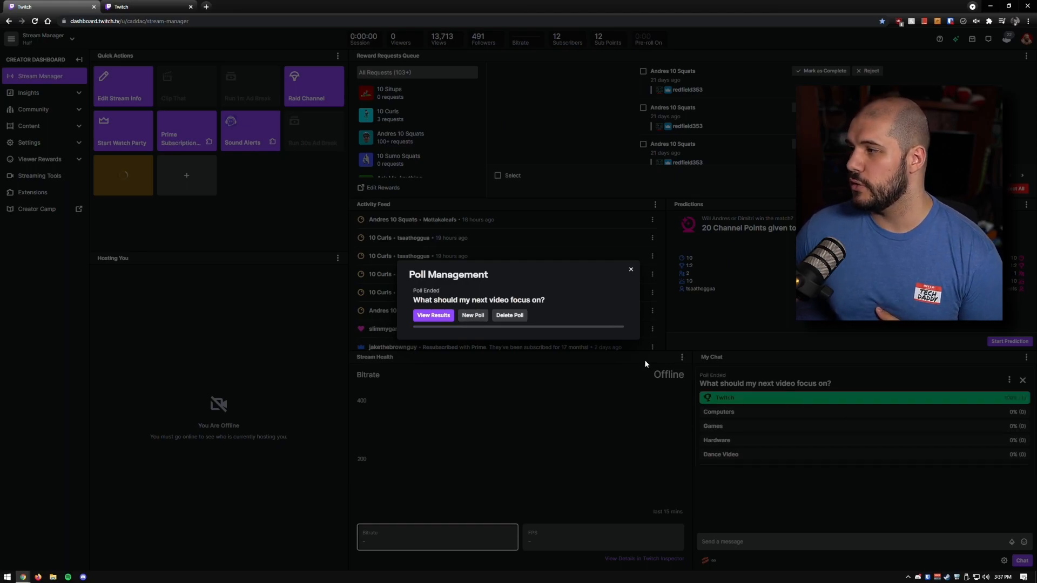
pyautogui.click(629, 270)
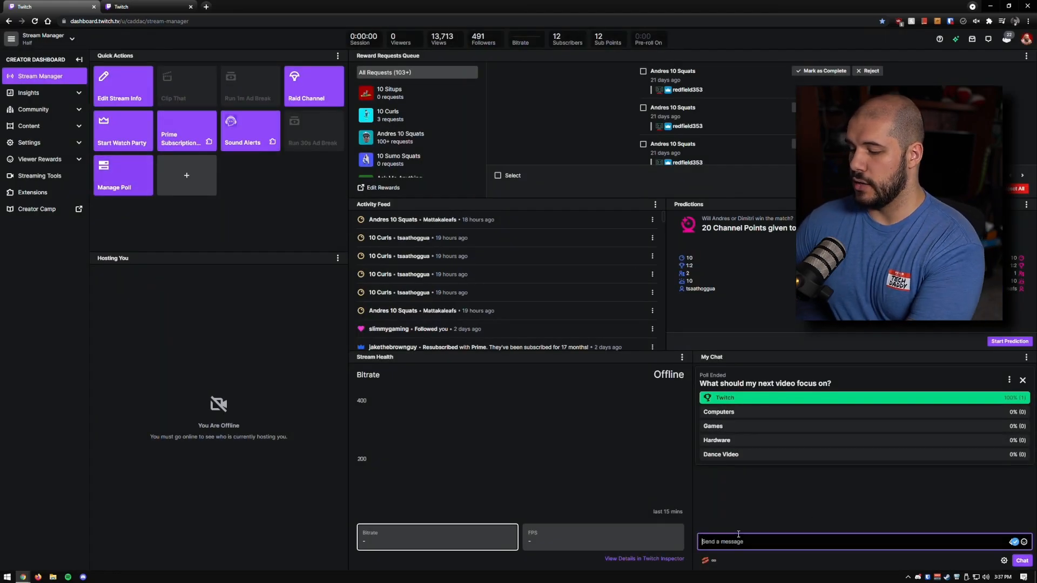
pyautogui.write('/p')
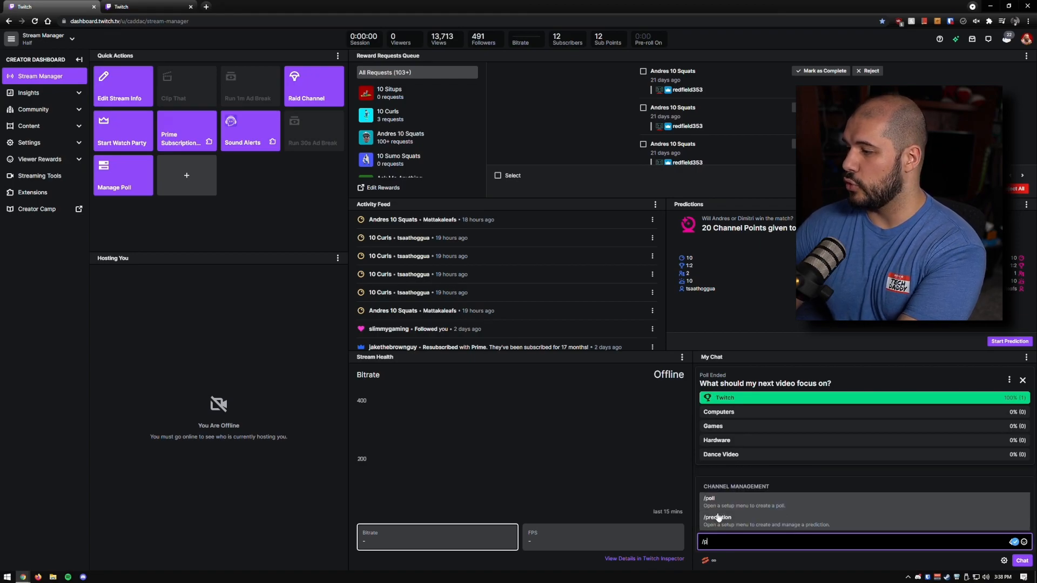
pyautogui.click(721, 501)
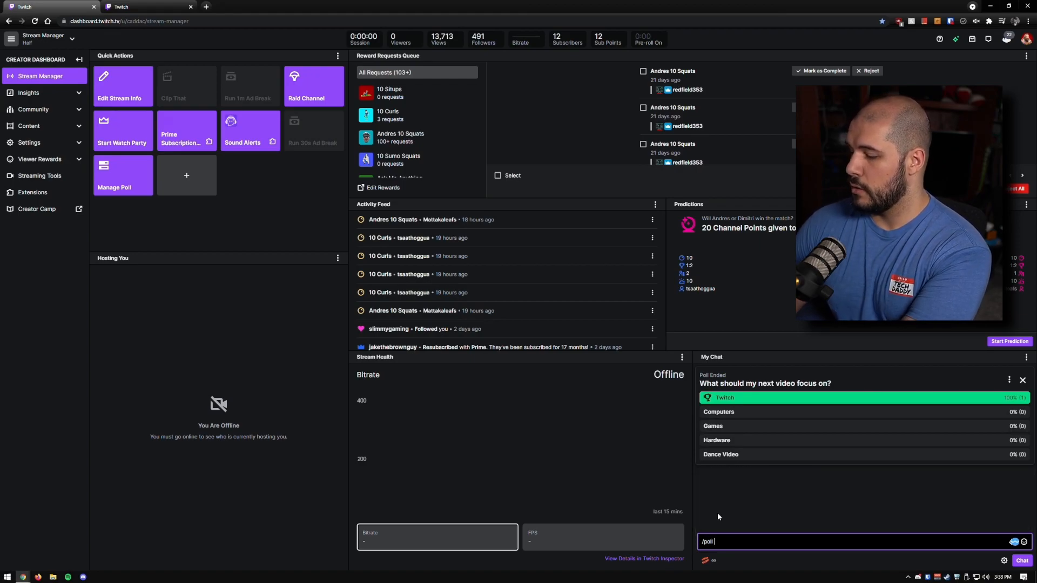